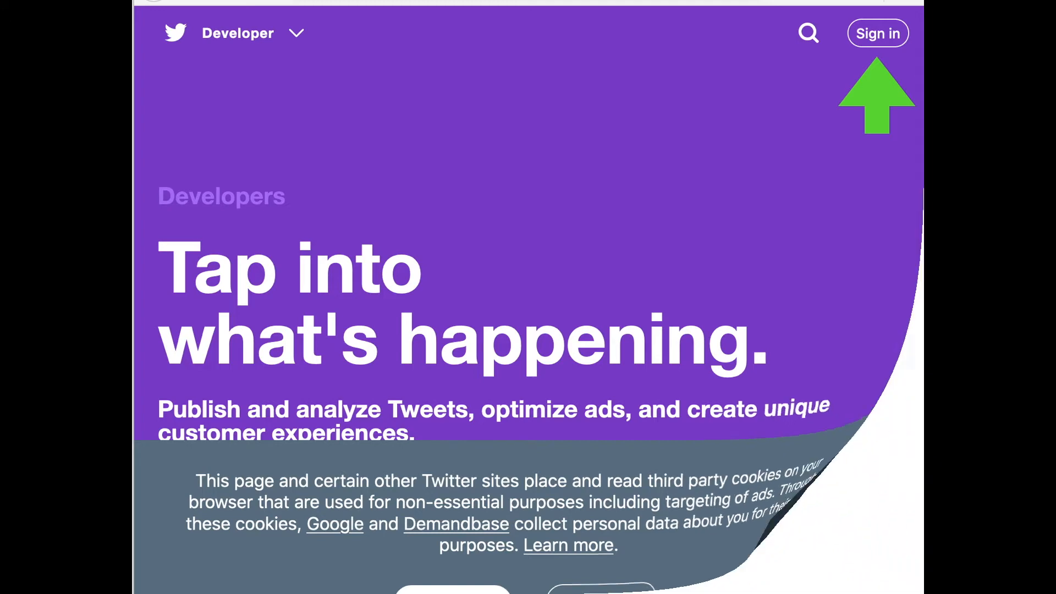
- Sign in to the developer site and submit the SMS authentication code to log in
click(877, 33)
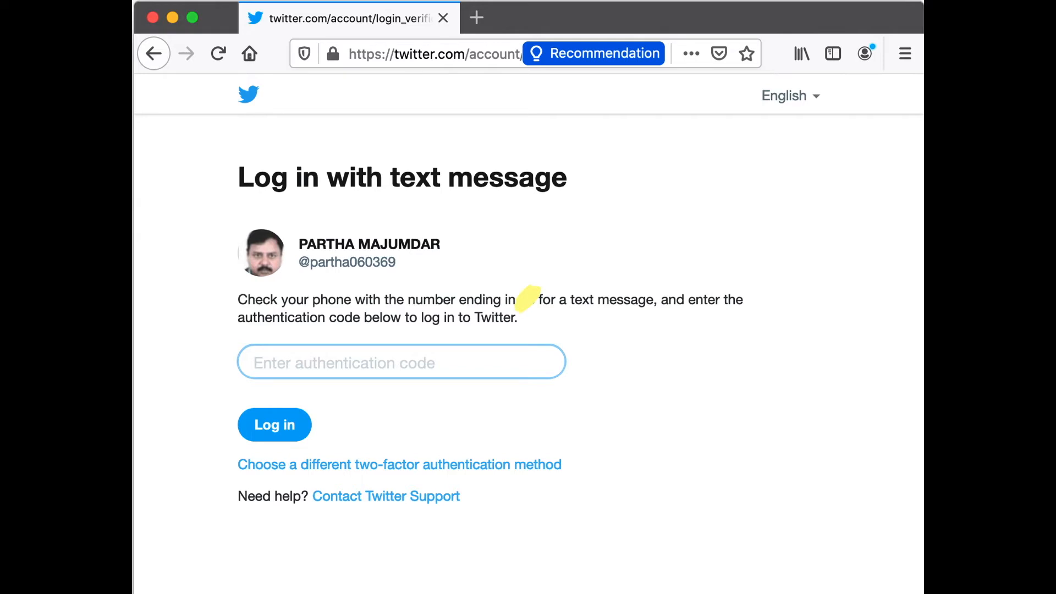
click(274, 425)
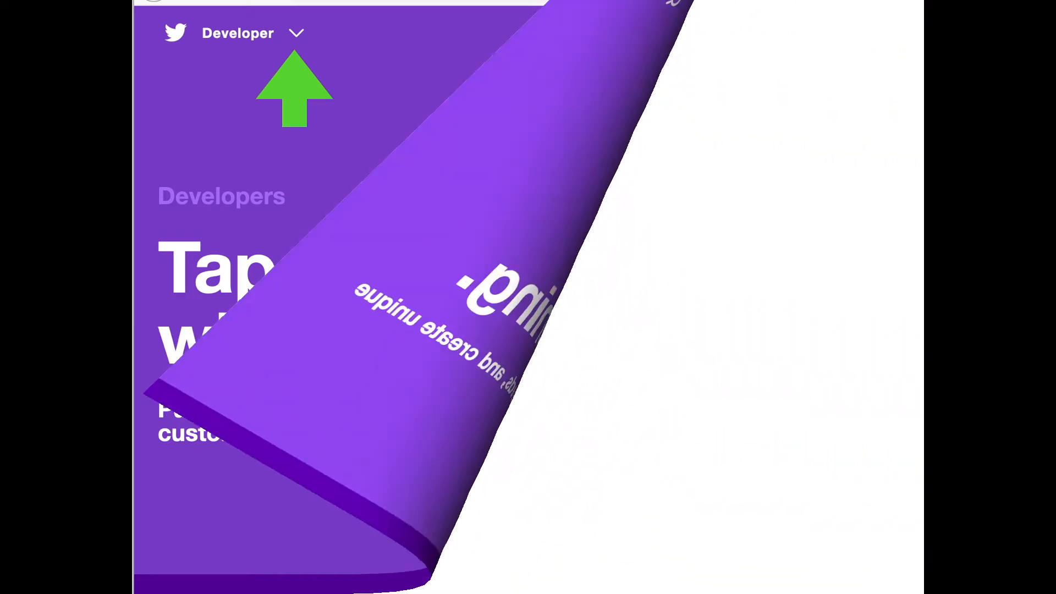
- Go to Apps under your developer account to see the PharthaEmotions app
click(312, 26)
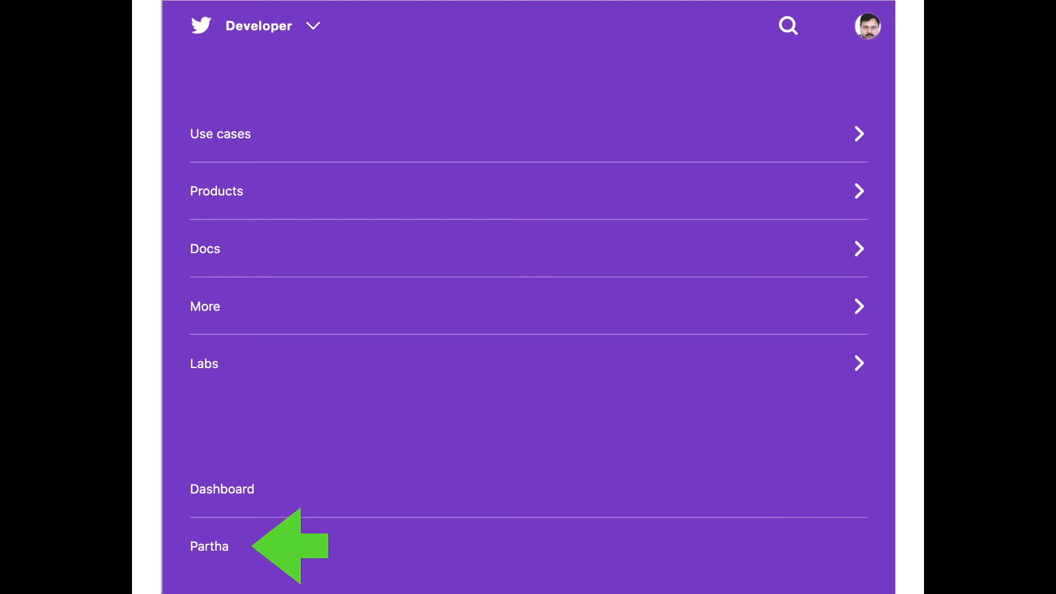
click(209, 546)
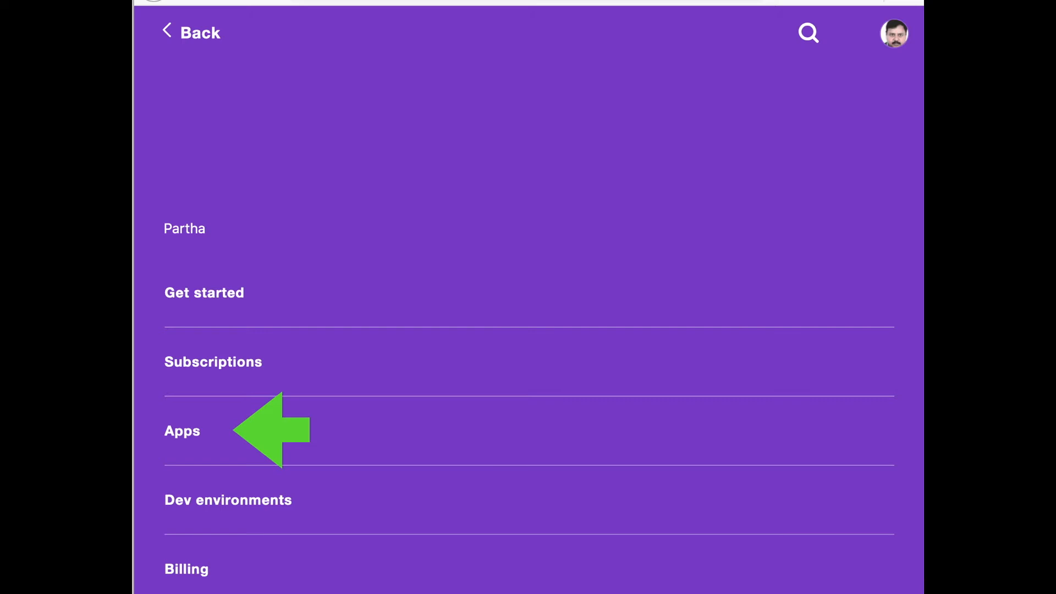
click(182, 431)
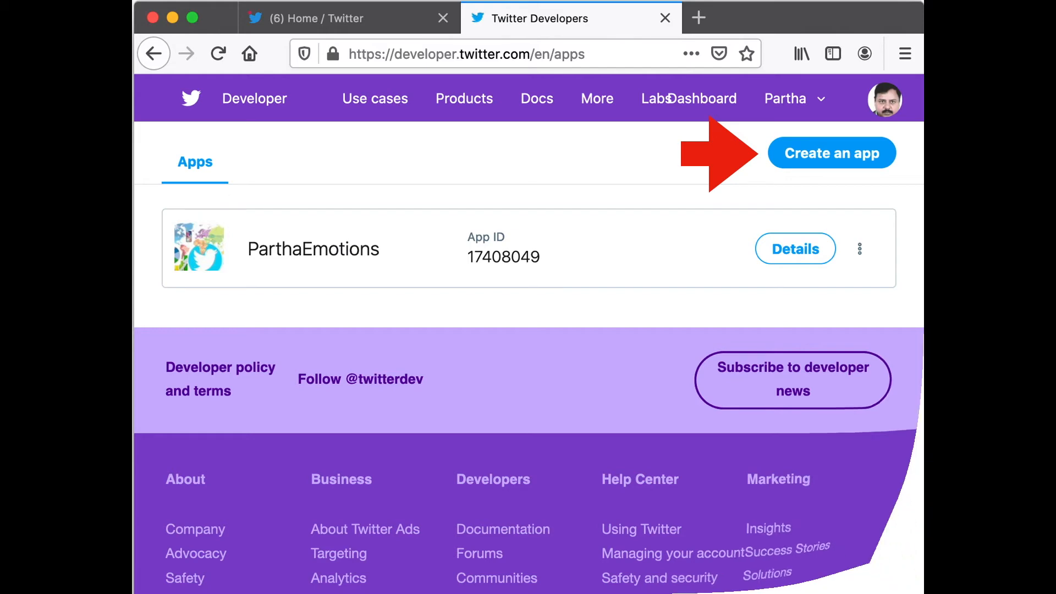
click(832, 153)
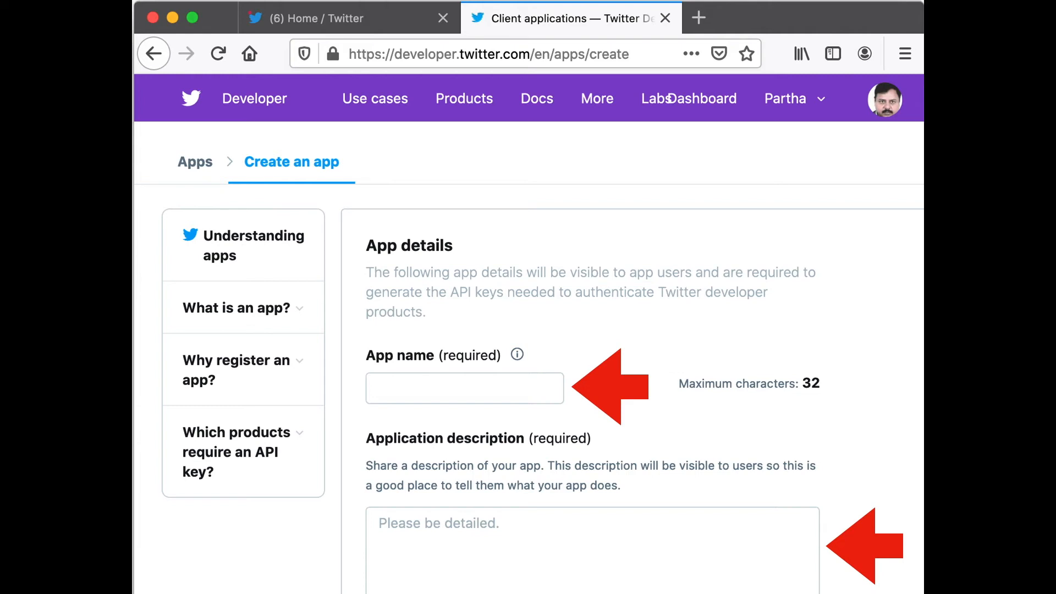
scroll(down, 3)
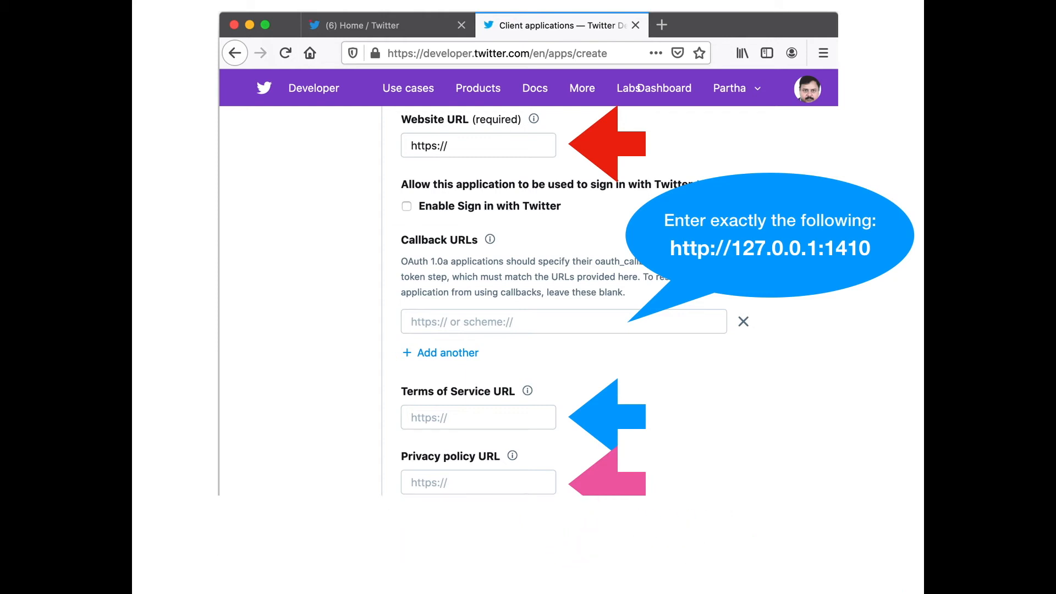
scroll(down, 3)
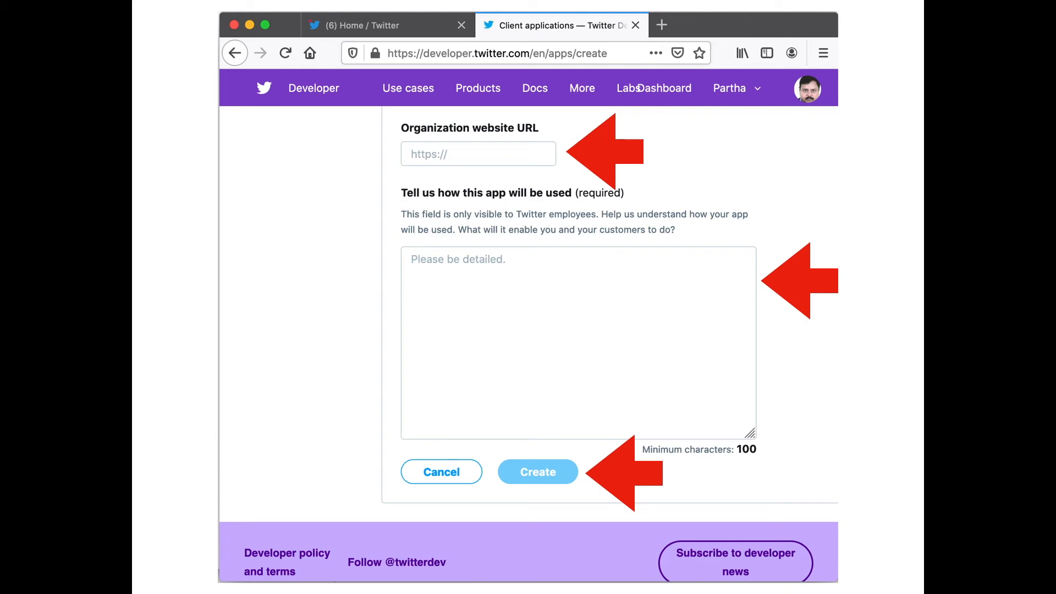
click(537, 472)
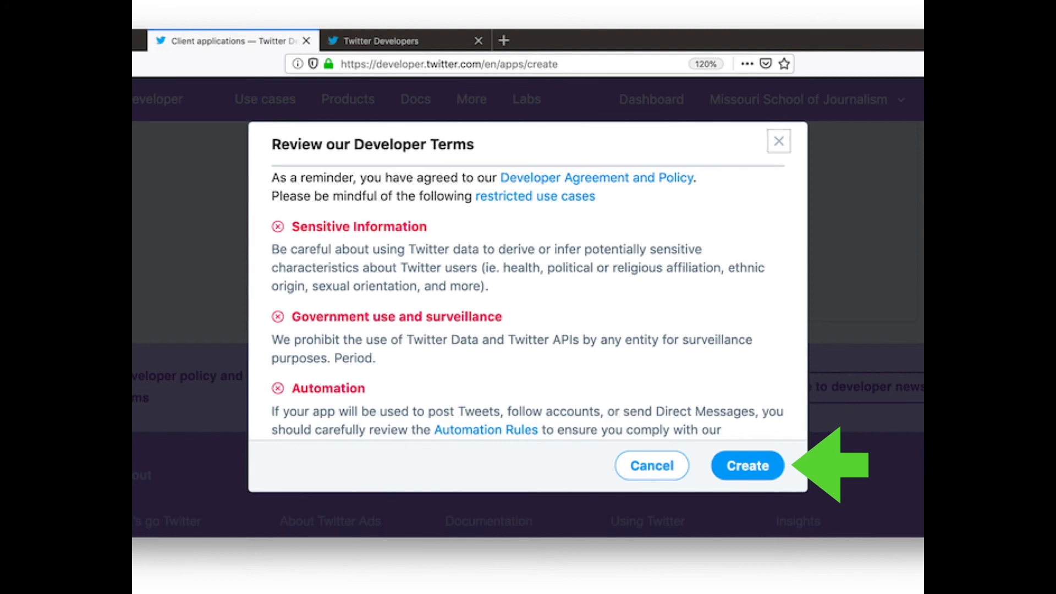
- Accept the Developer Terms to create the app
click(746, 466)
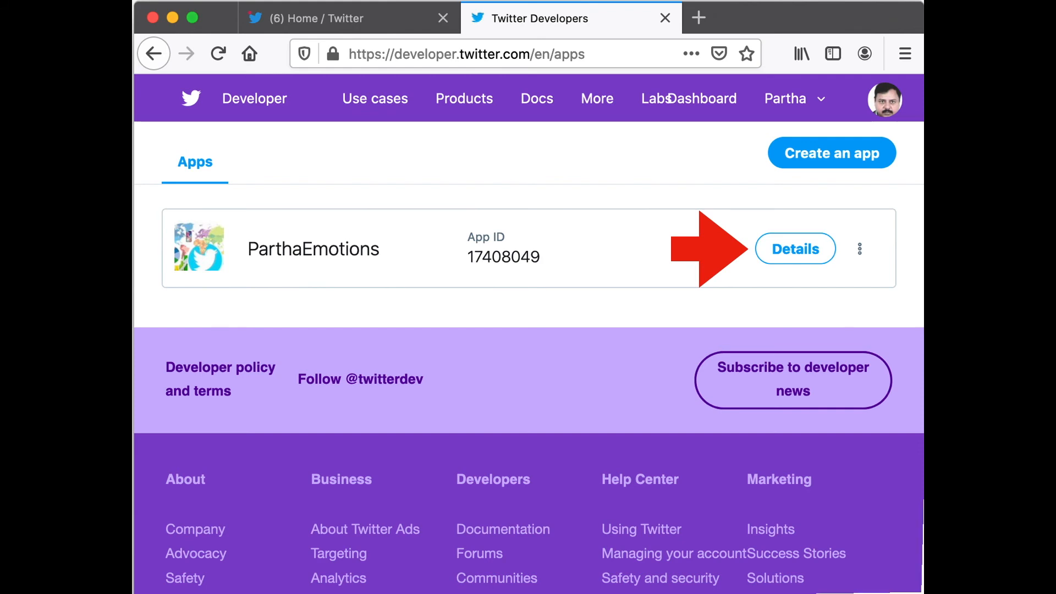
- Open PharthaEmotions' Details page
click(795, 249)
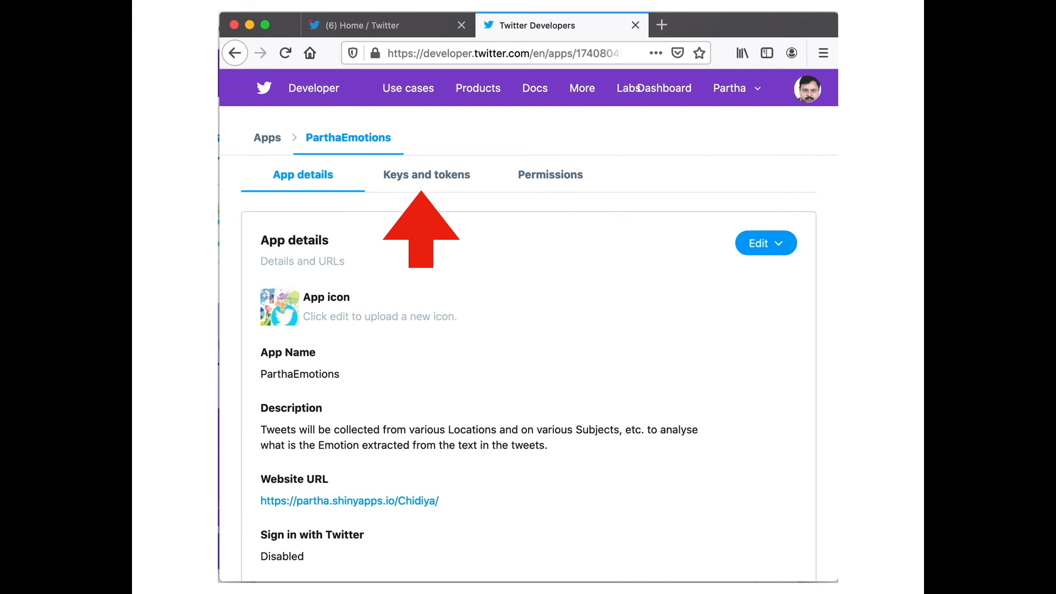
- View PharthaEmotions' consumer API keys and access token with read-and-write access
click(426, 174)
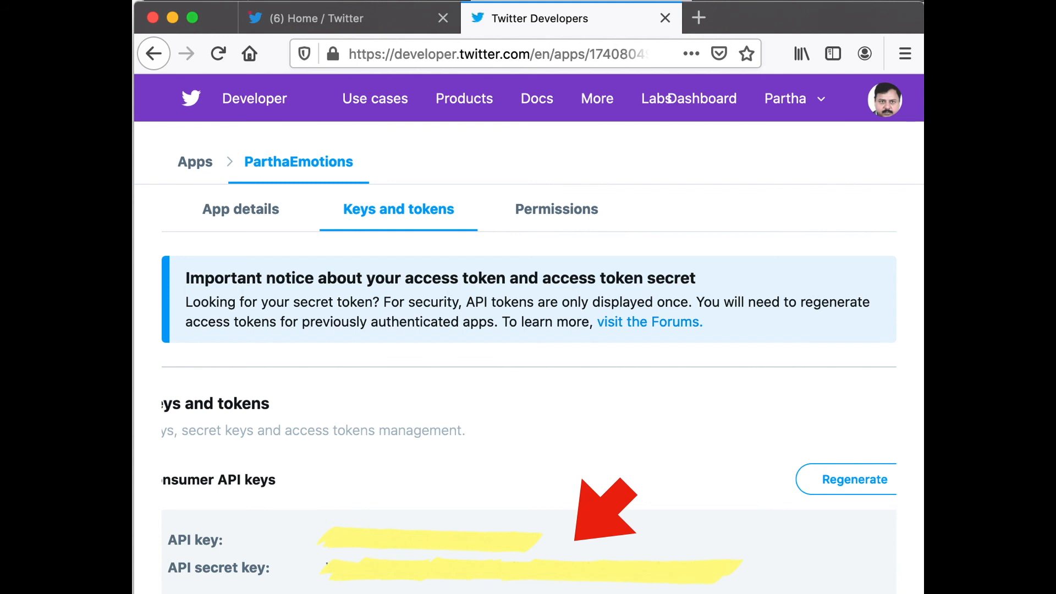
scroll(up, 3)
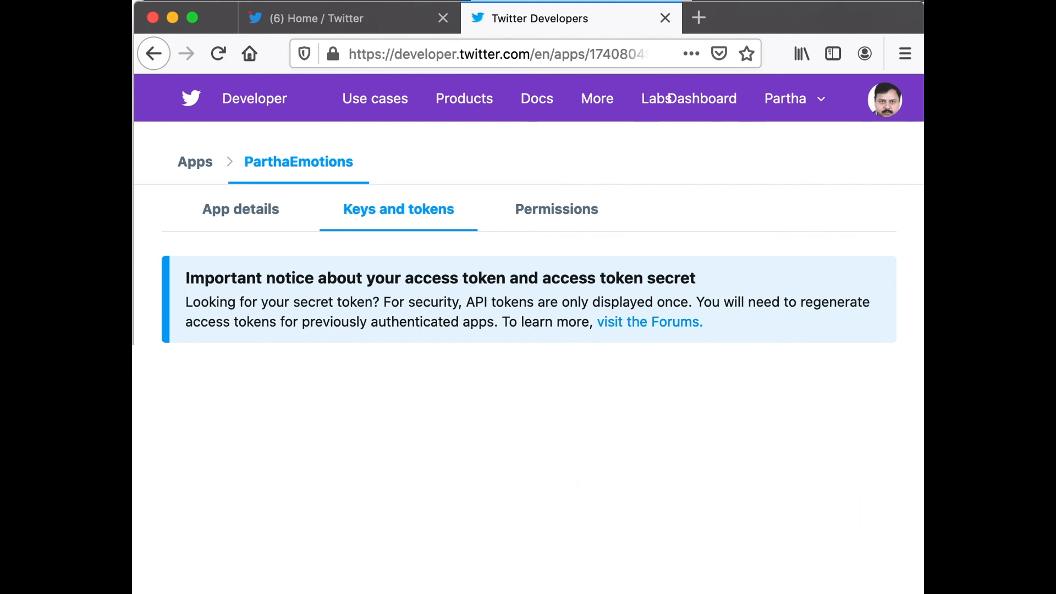
scroll(down, 3)
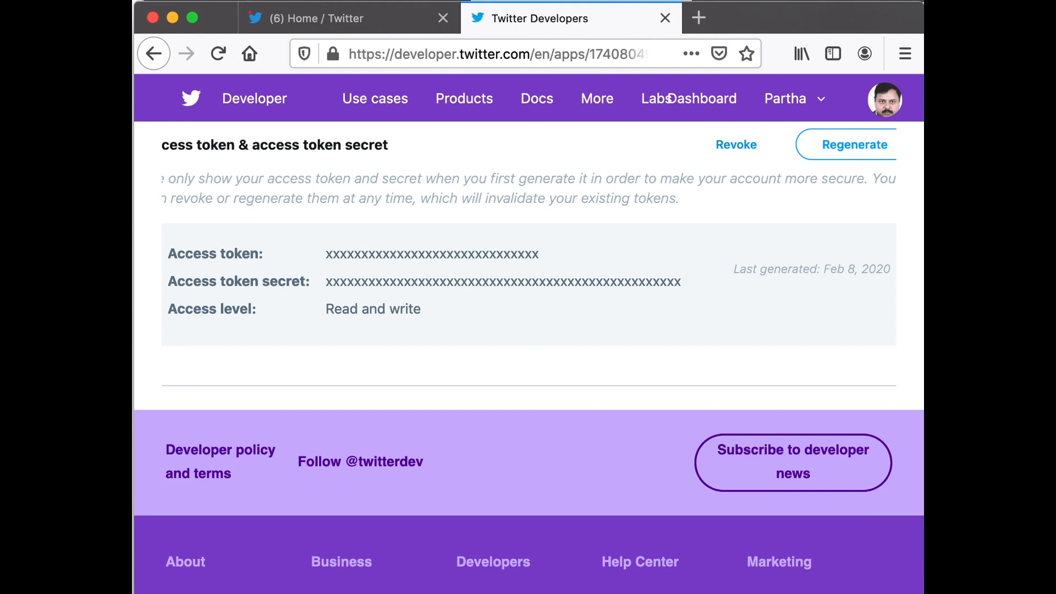